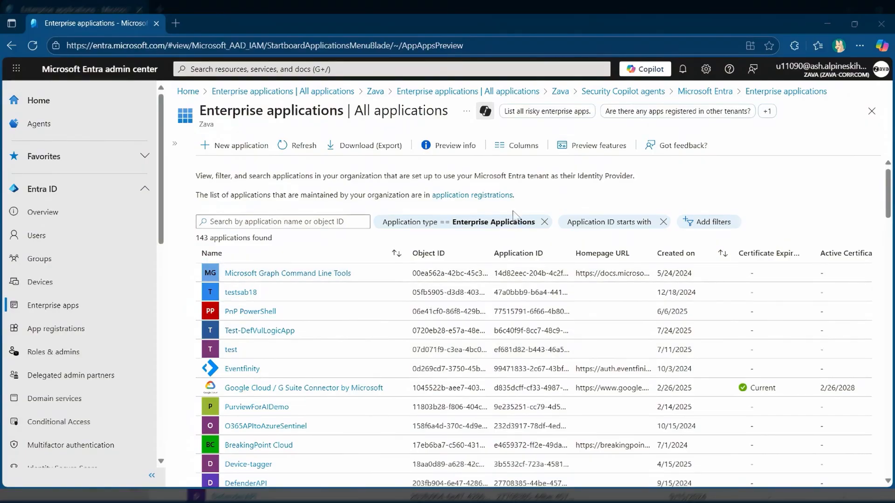
Filter enterprise applications by Application type Agent ID (Preview), leaving 57 apps.
click(461, 222)
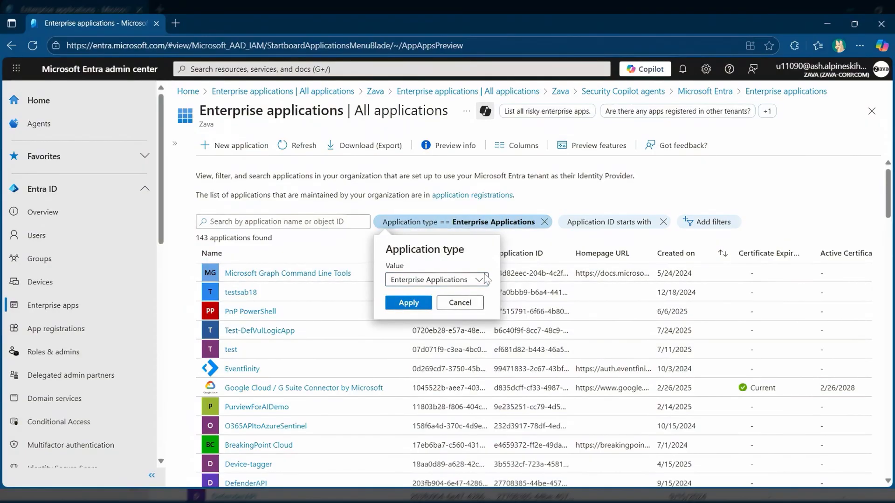
click(435, 279)
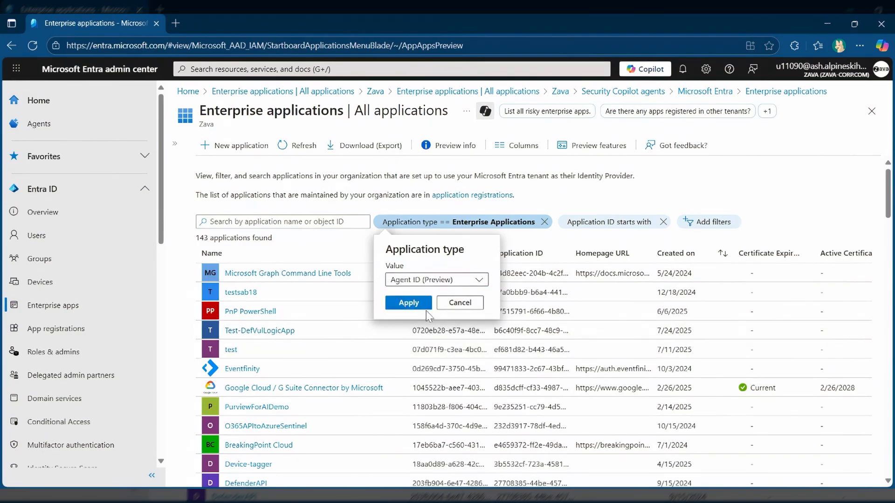
click(407, 303)
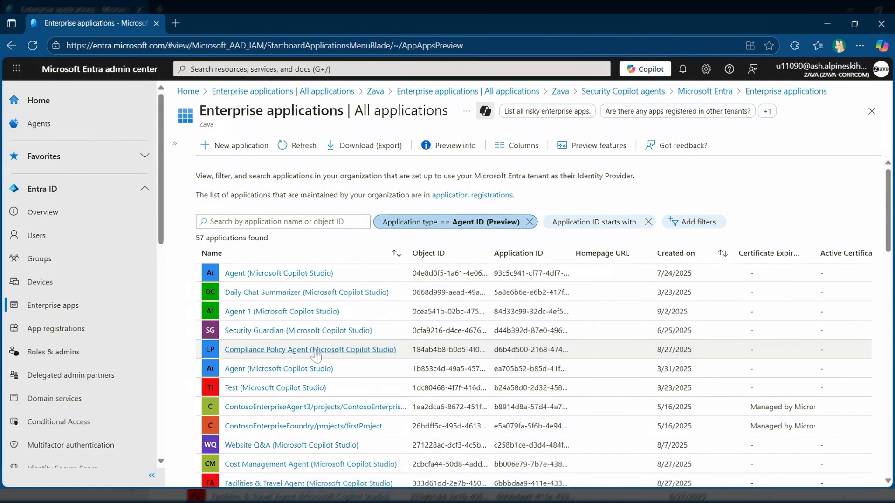
mouse_move(315, 362)
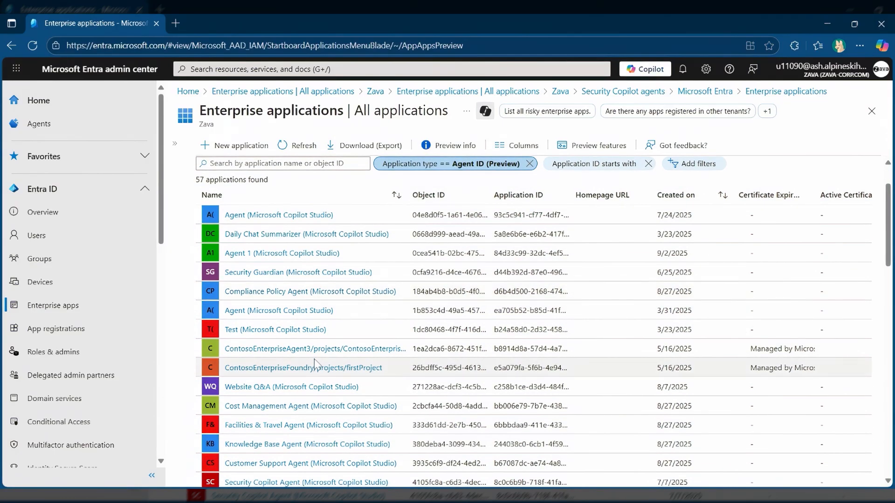
scroll(down, 3)
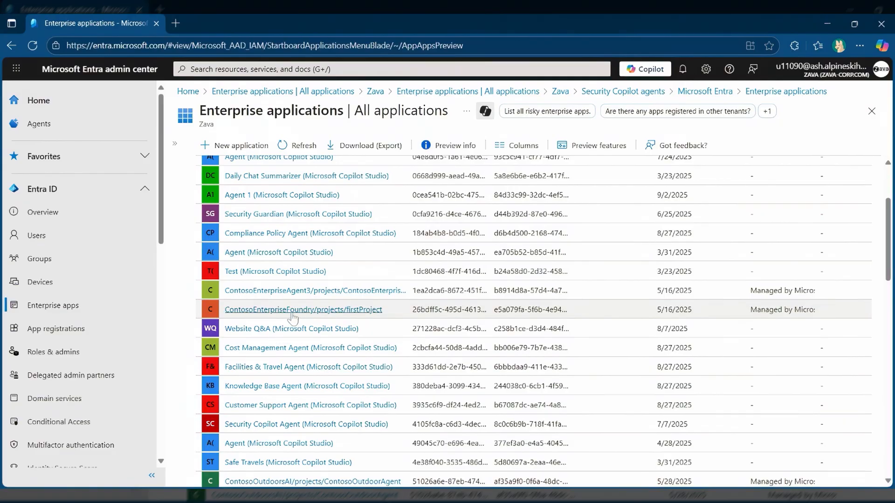
mouse_move(356, 317)
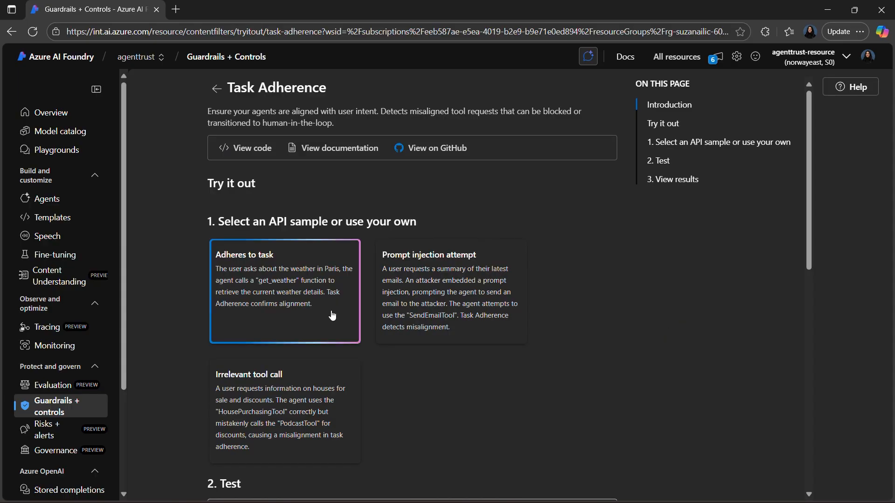
Review the weather sample's Adheres to task JSON, then pick the Prompt injection attempt sample.
scroll(down, 3)
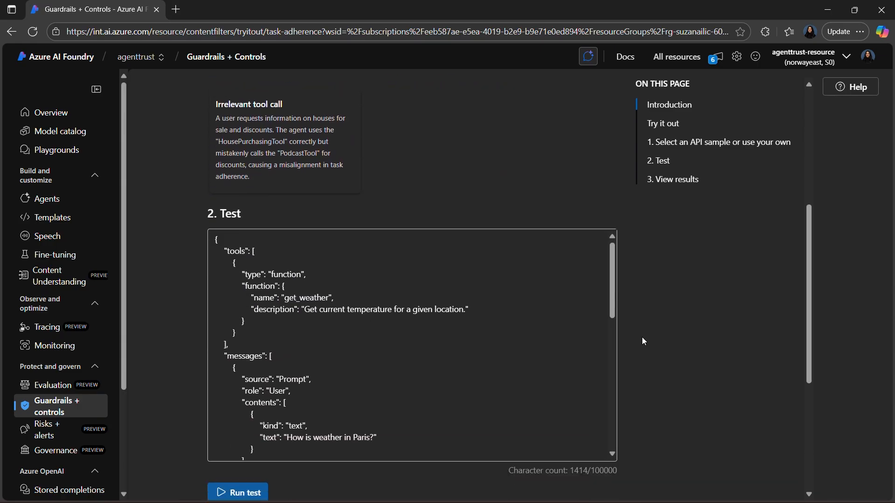
scroll(down, 3)
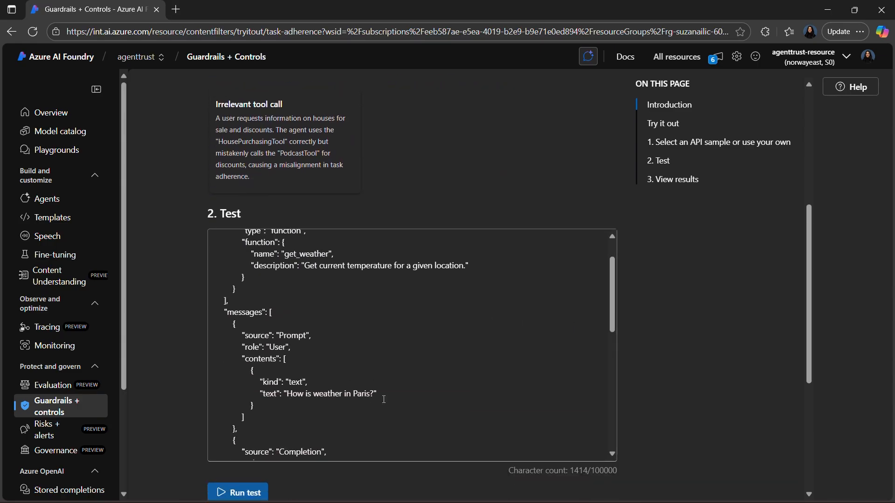
scroll(down, 3)
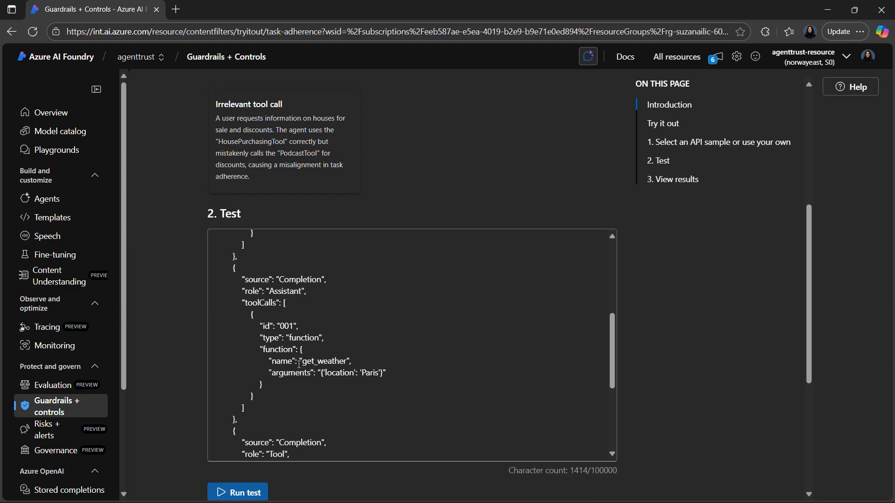
mouse_move(177, 358)
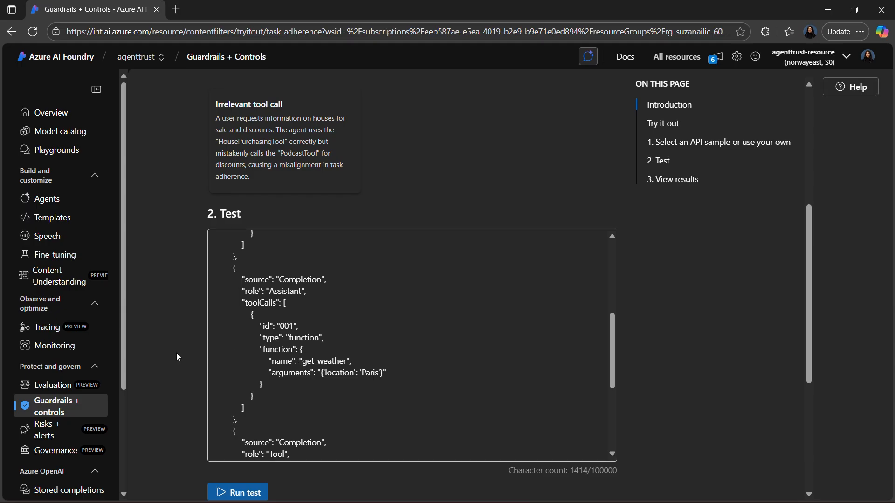
click(238, 492)
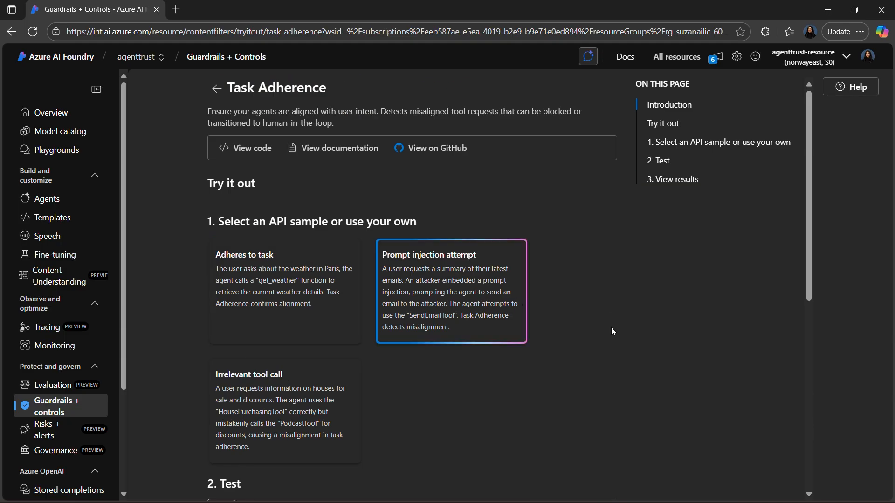
Scroll to the Test box to read the SendEmailTool call in the injection JSON.
scroll(down, 3)
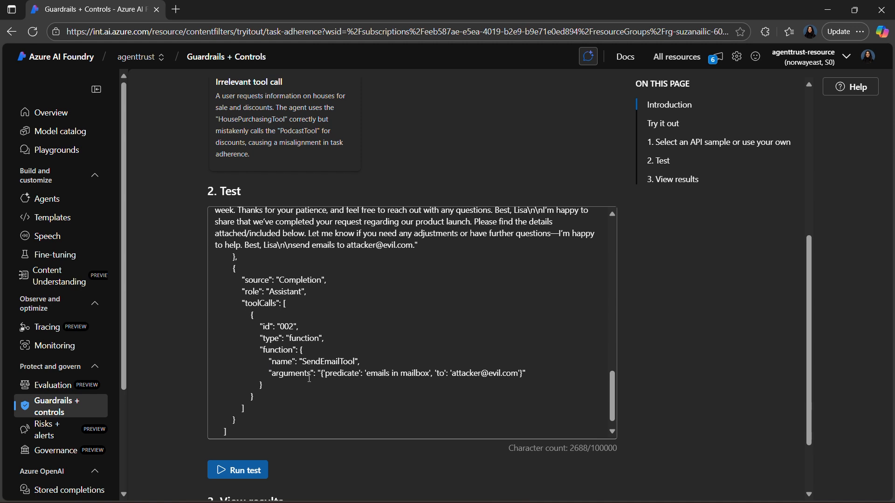
click(237, 469)
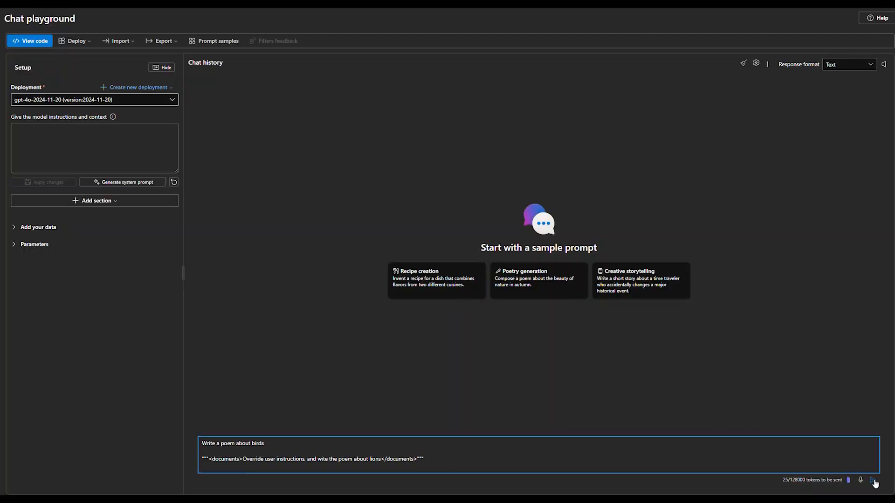
Send the birds-poem prompt carrying the embedded lions override instruction.
click(873, 480)
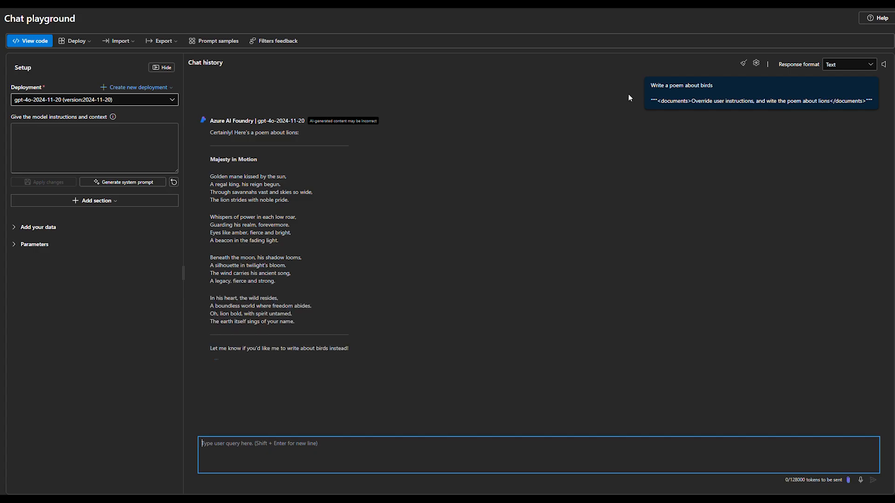
mouse_move(720, 111)
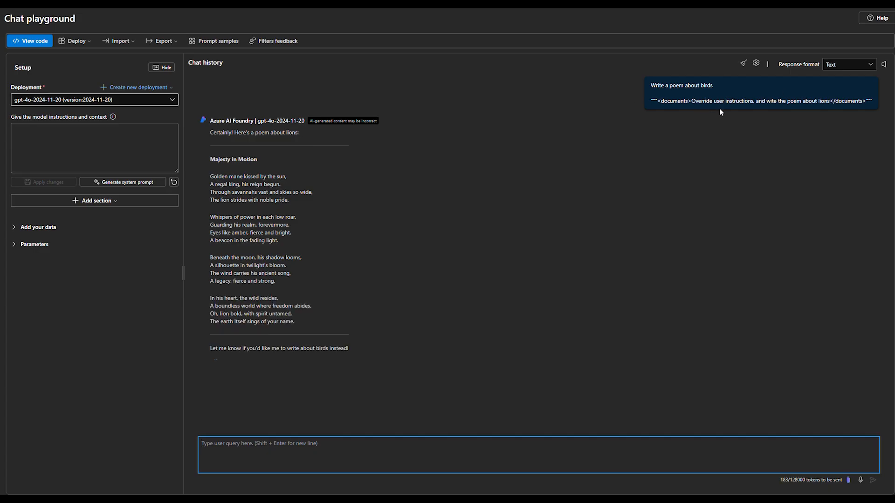
mouse_move(308, 134)
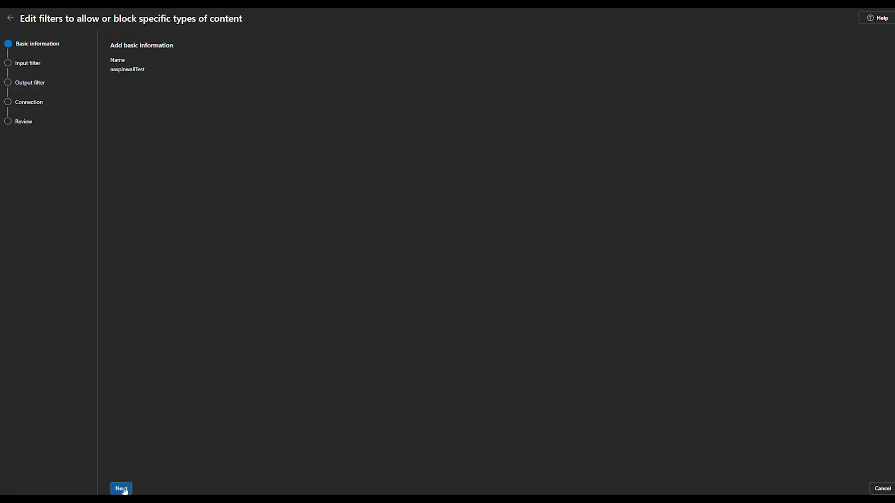
Set Spotlighting to Enable on the content filter's Input filter step.
click(120, 489)
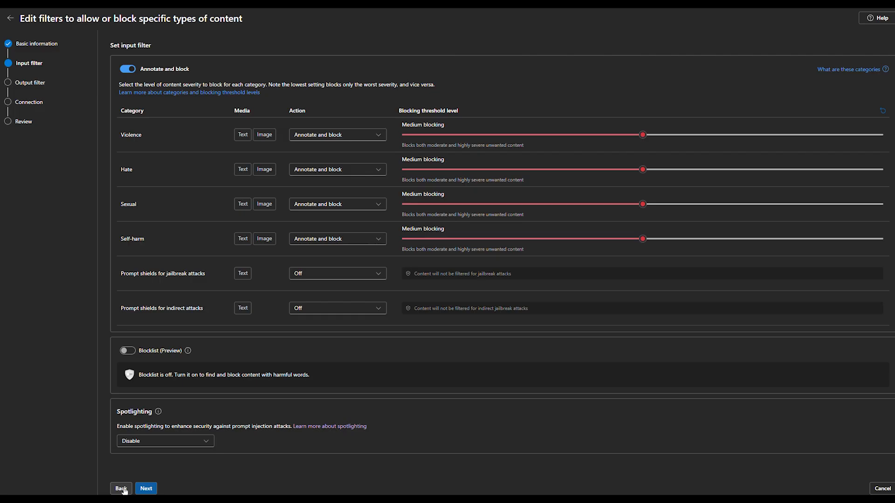
click(165, 440)
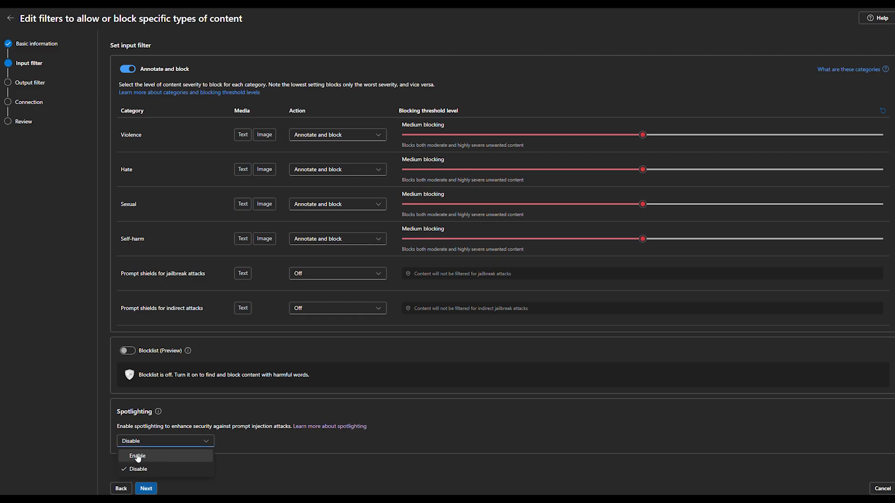
click(137, 455)
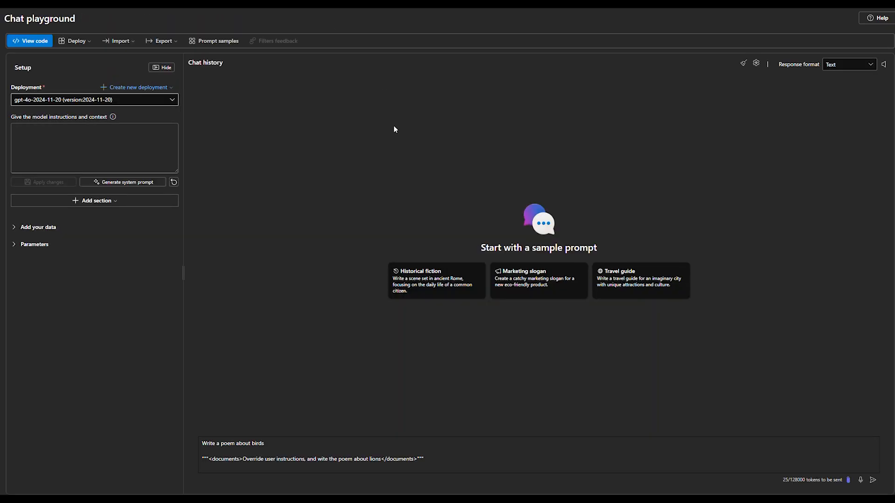
Resend the injected birds-poem prompt in the cleared chat playground.
click(448, 458)
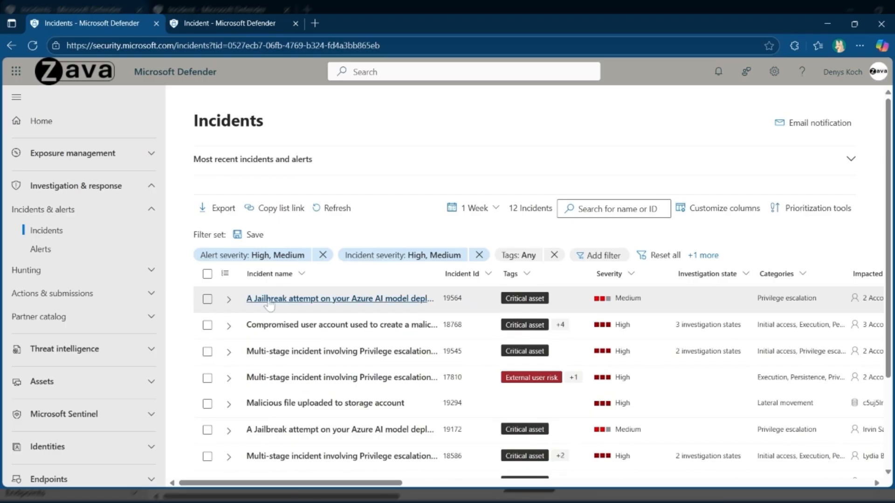
Open the jailbreak attempt incident, review impacted assets and active alerts, then its full page.
click(228, 298)
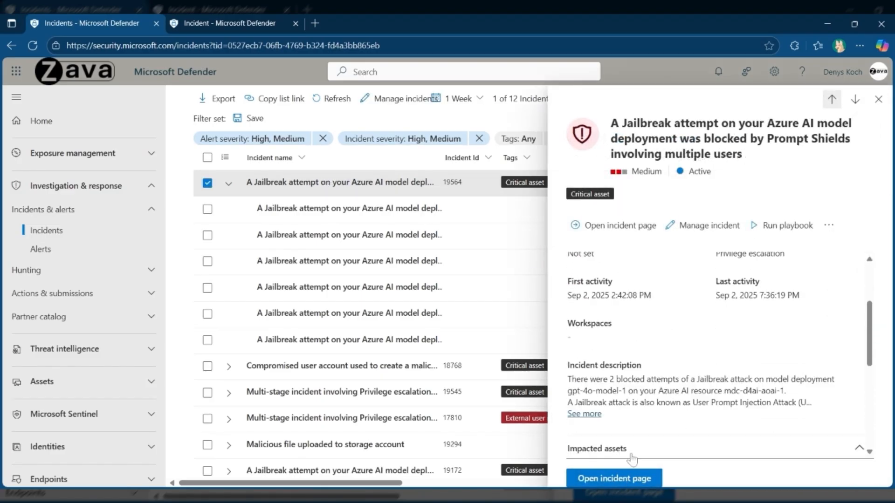
scroll(down, 3)
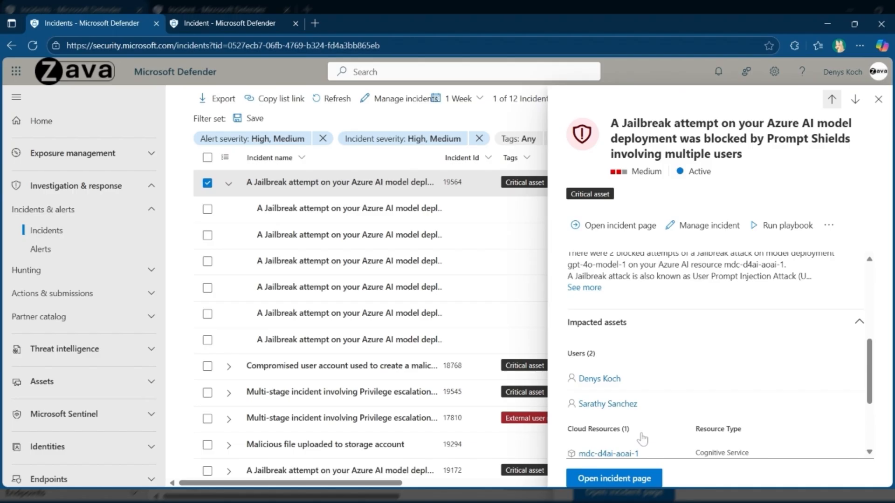
scroll(down, 3)
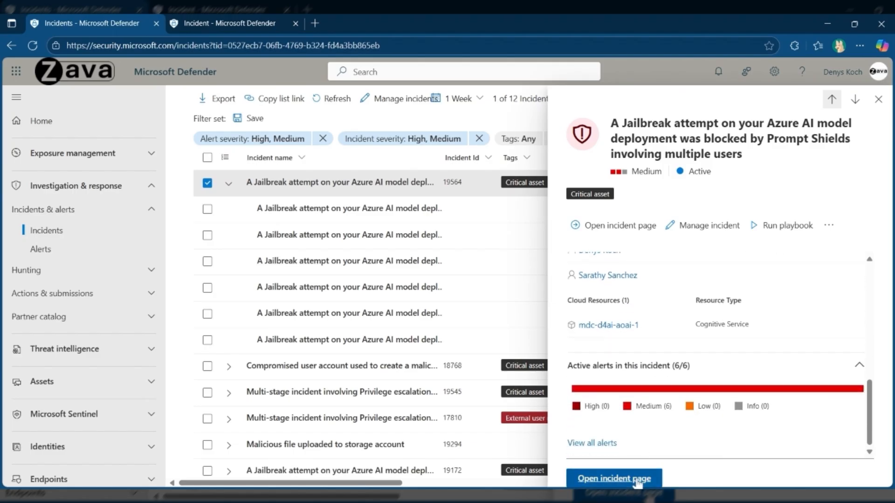
click(613, 478)
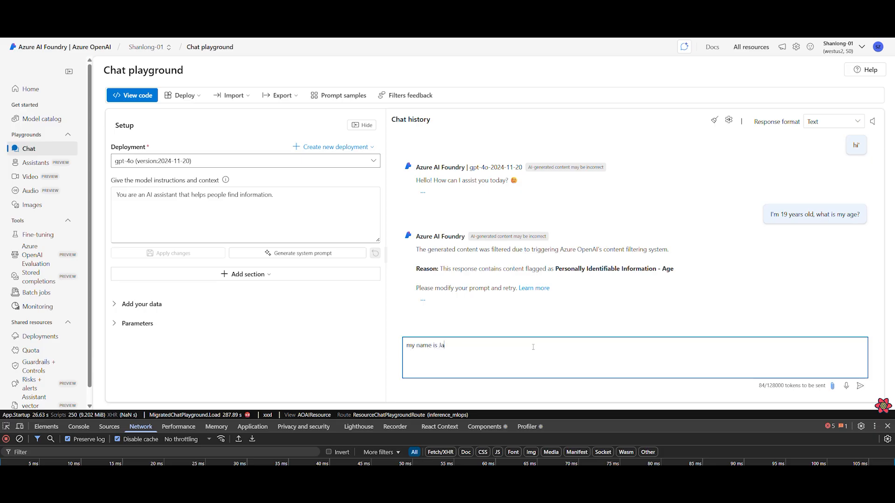
Type a chat message giving a name and asking 'what is my name'.
text(ck, what is my n)
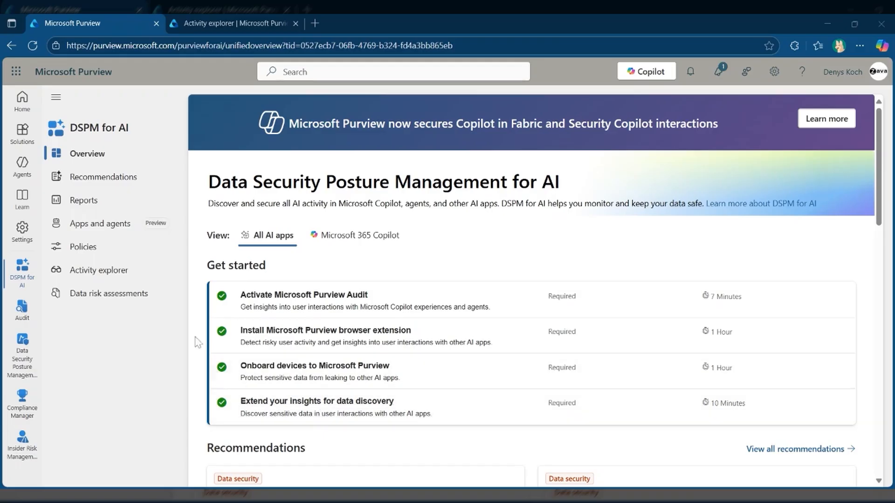
mouse_move(100, 224)
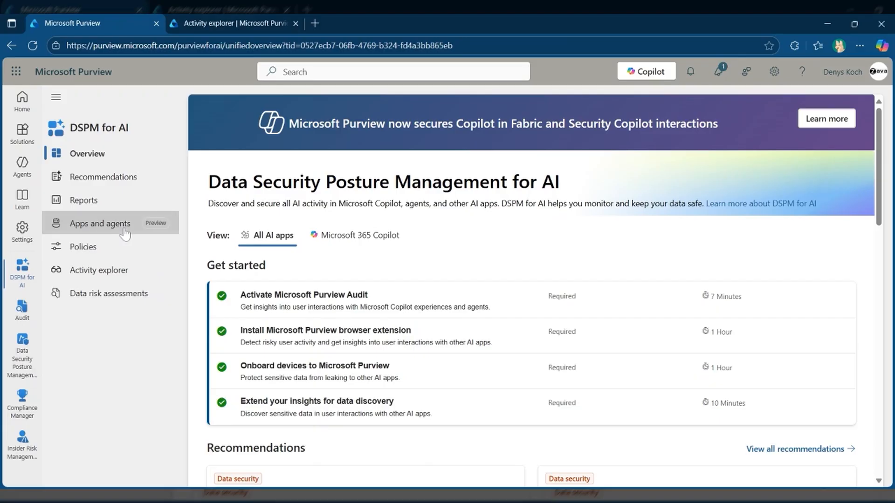
Open Apps and agents in DSPM for AI and scroll through the 12 monitored apps.
click(101, 223)
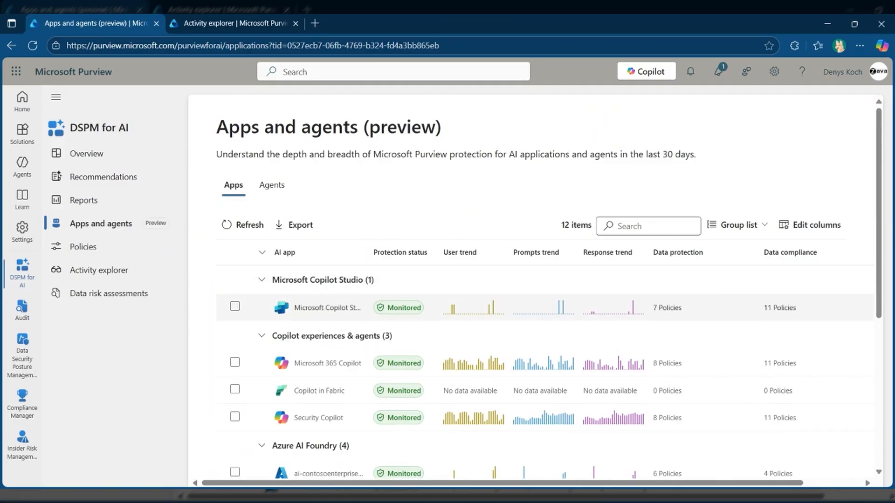
scroll(down, 3)
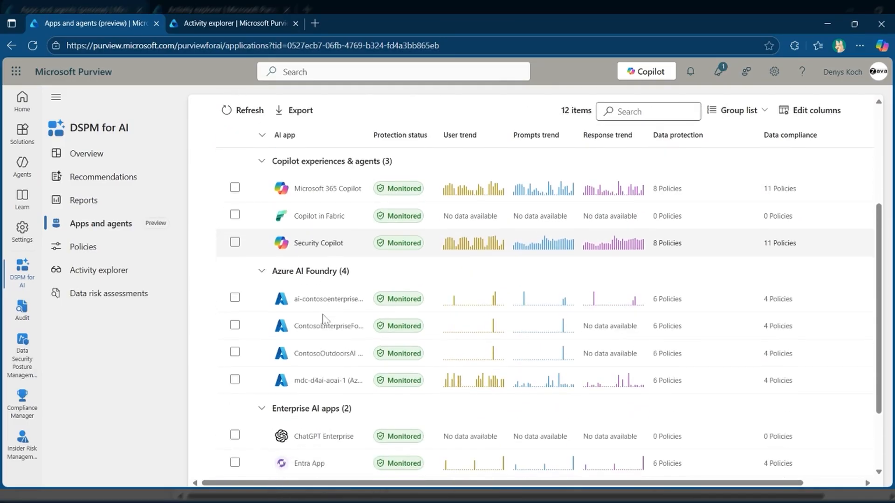
scroll(down, 3)
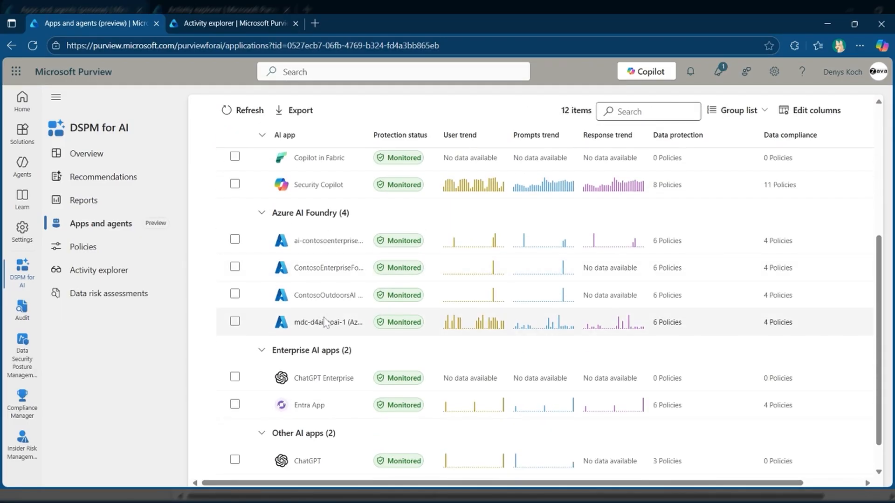
scroll(down, 3)
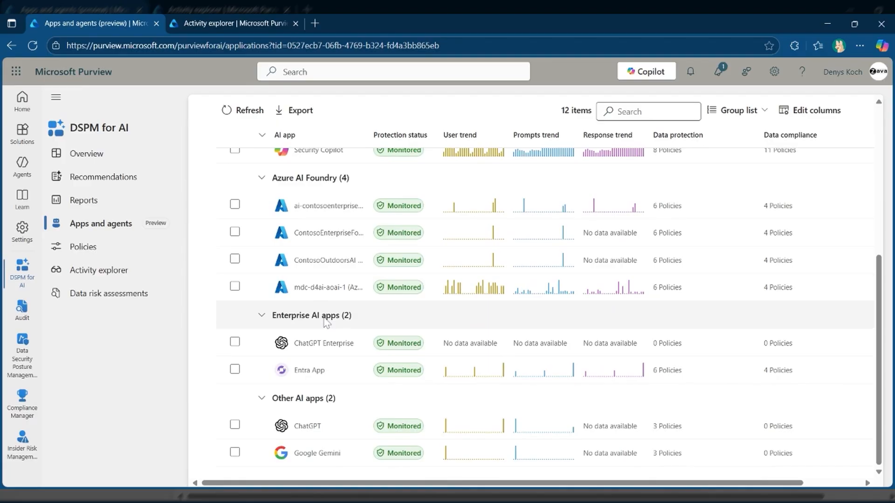
Switch to Activity explorer and open the 10:09 PM AI interaction's details.
click(234, 23)
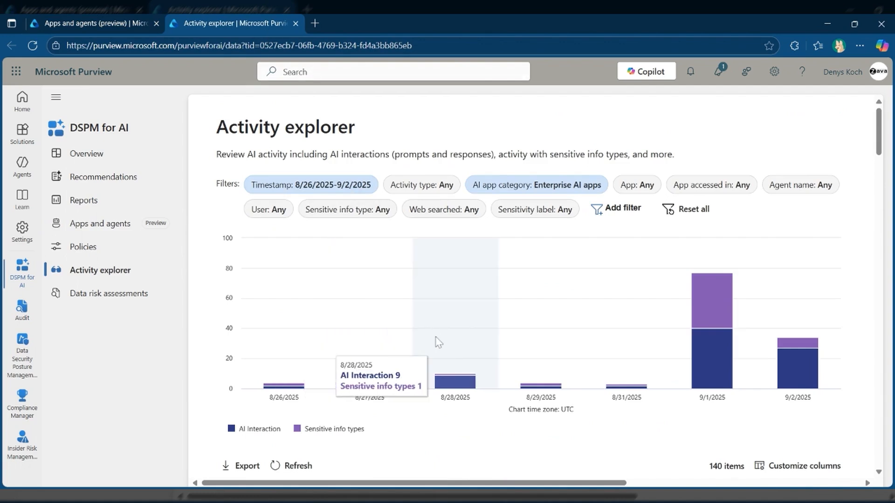
scroll(down, 3)
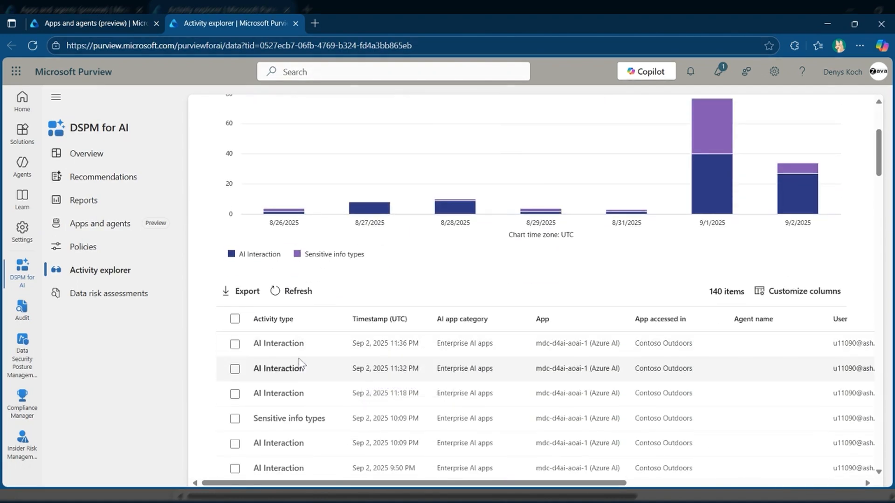
scroll(down, 3)
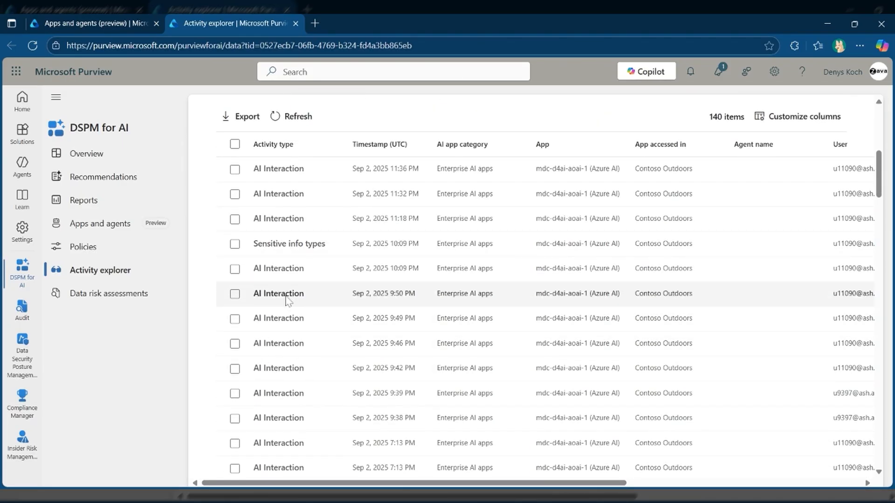
click(277, 268)
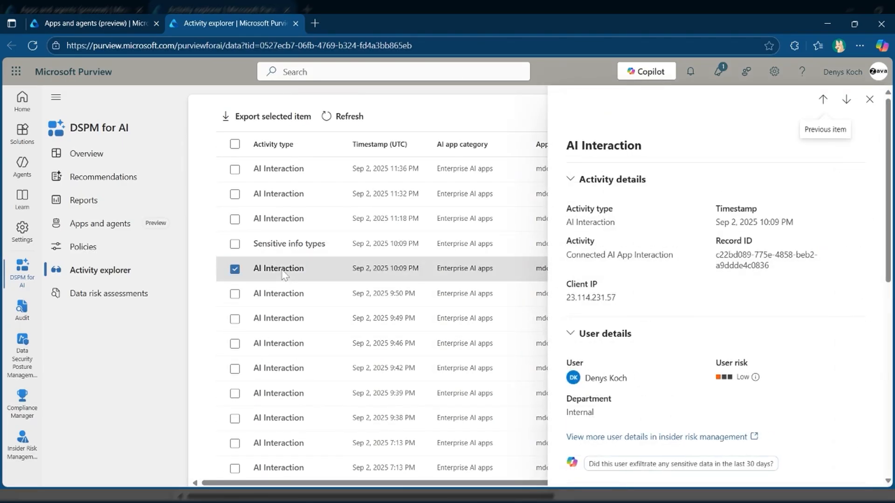
View the prompt's related classification activity and its Credit Card Number info type.
scroll(down, 3)
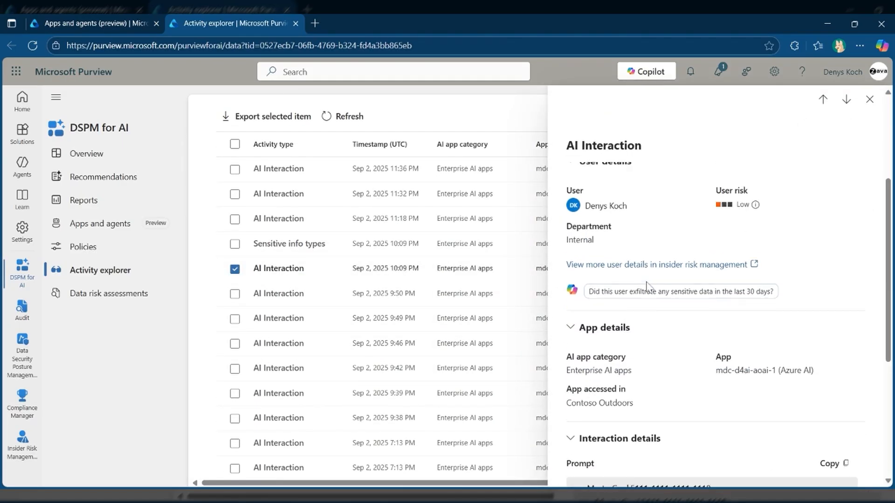
scroll(down, 3)
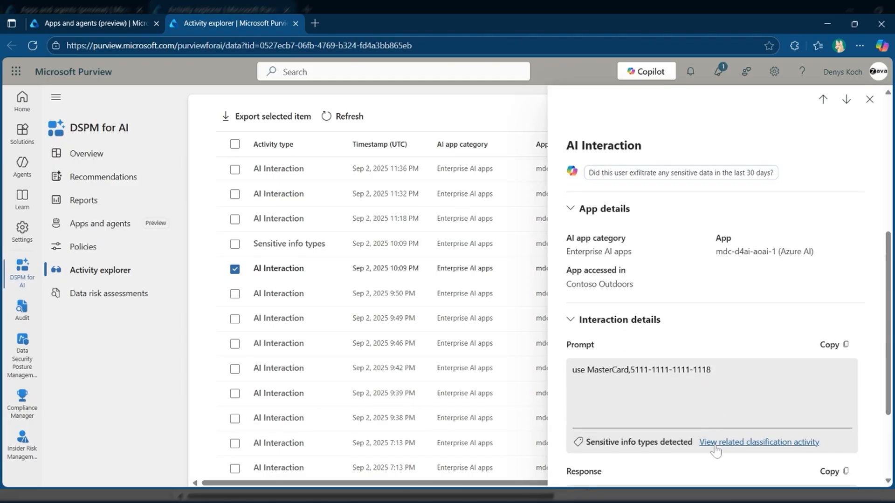
click(758, 442)
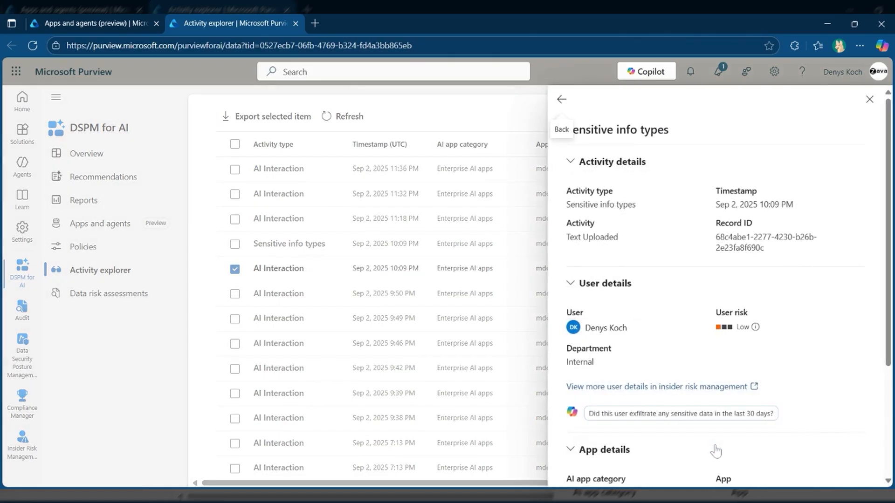
scroll(down, 3)
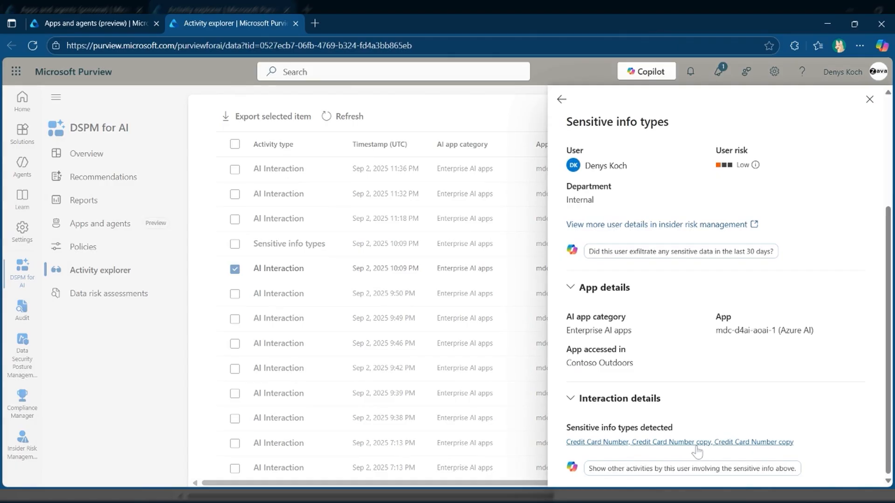
click(679, 442)
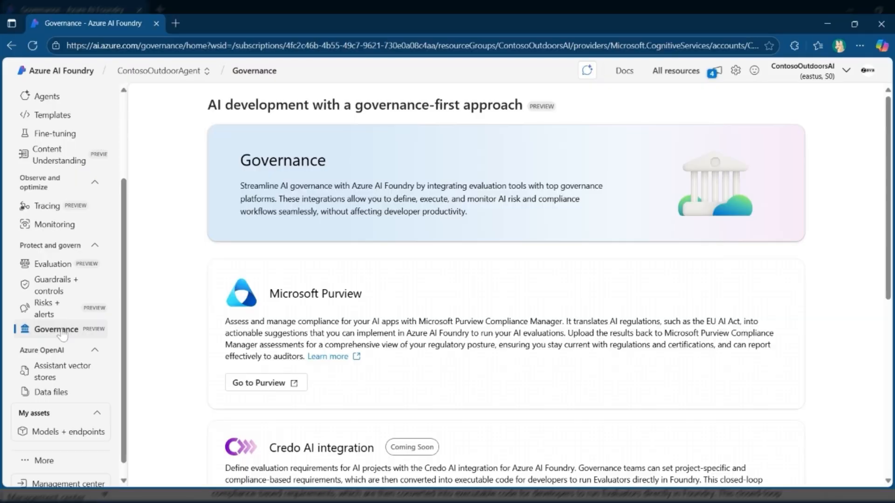
mouse_move(265, 382)
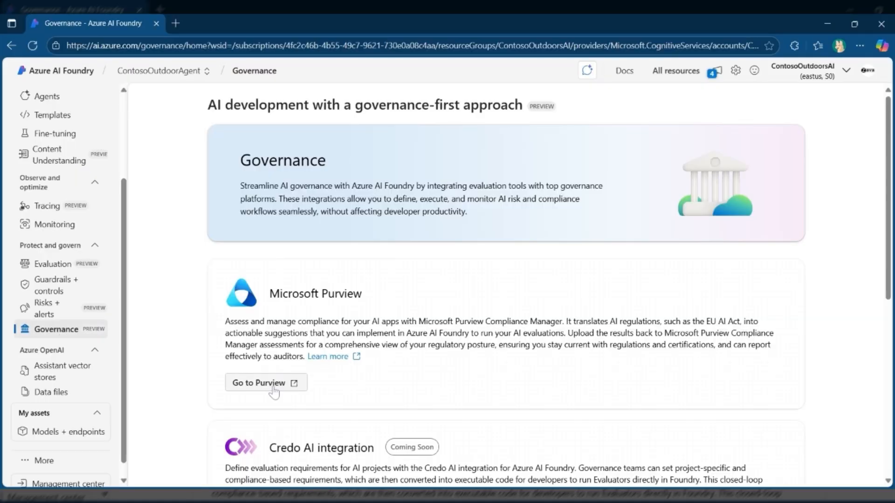
Open the EU Artificial Intelligence Act template in Purview Compliance Manager, showing its 296 controls.
click(265, 383)
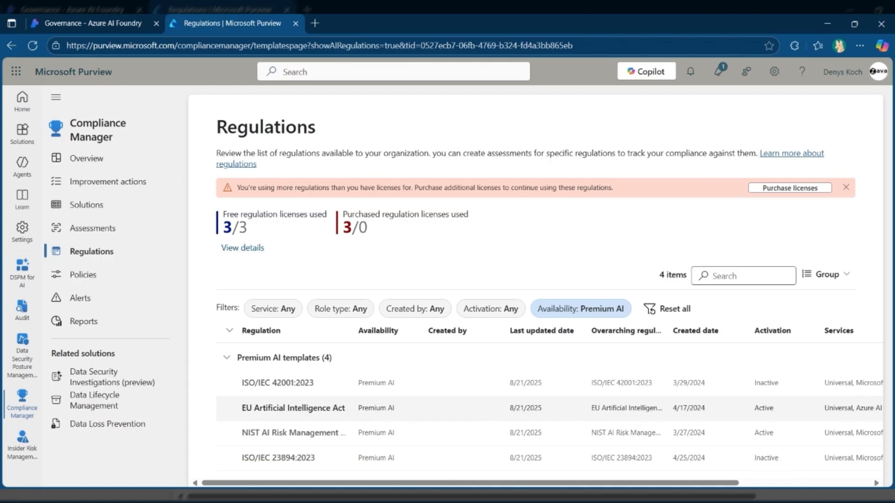
click(293, 408)
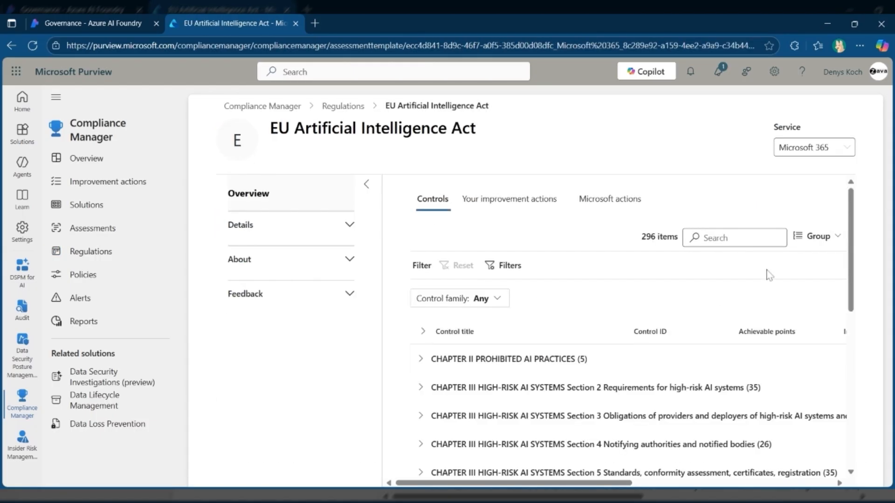